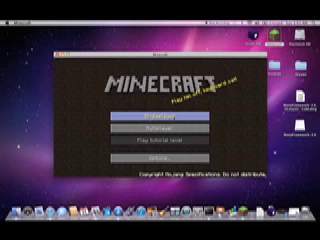
Step: Launch Singleplayer from the Minecraft title menu so the world starts building terrain
click(160, 121)
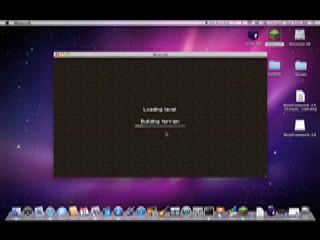